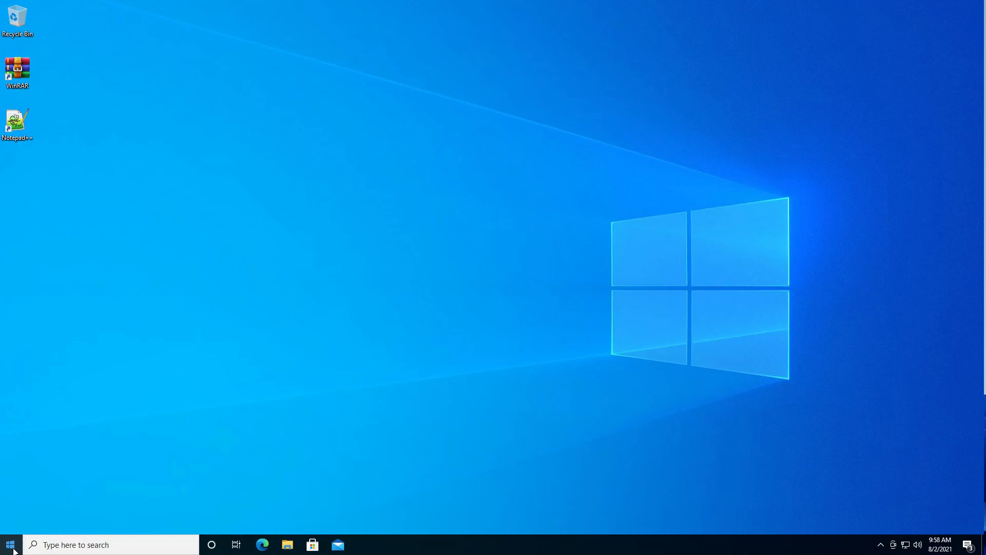
Step: Open Windows Settings from the Start menu and go to Personalization's Background page
{"action": "left_click", "coordinate": [9, 543]}
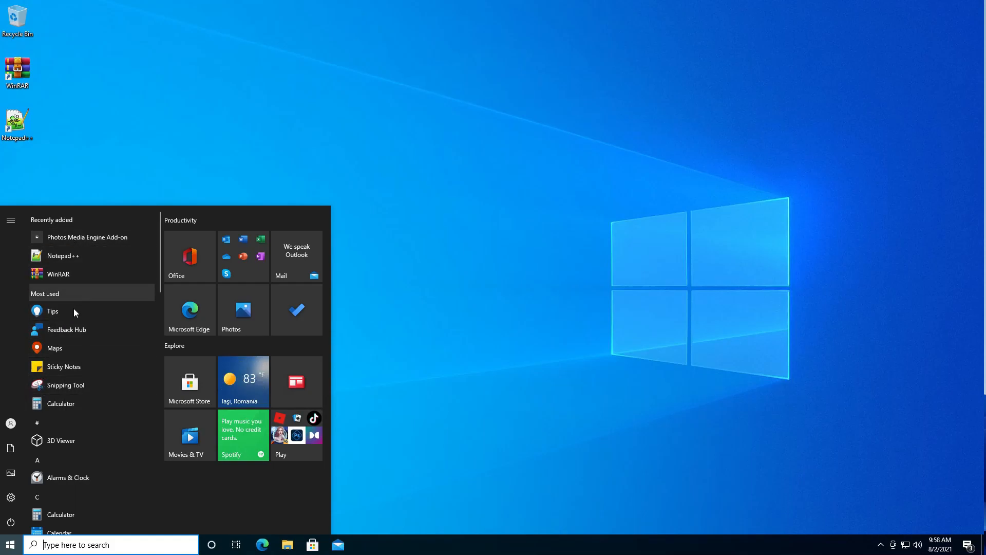
{"action": "mouse_move", "coordinate": [81, 439]}
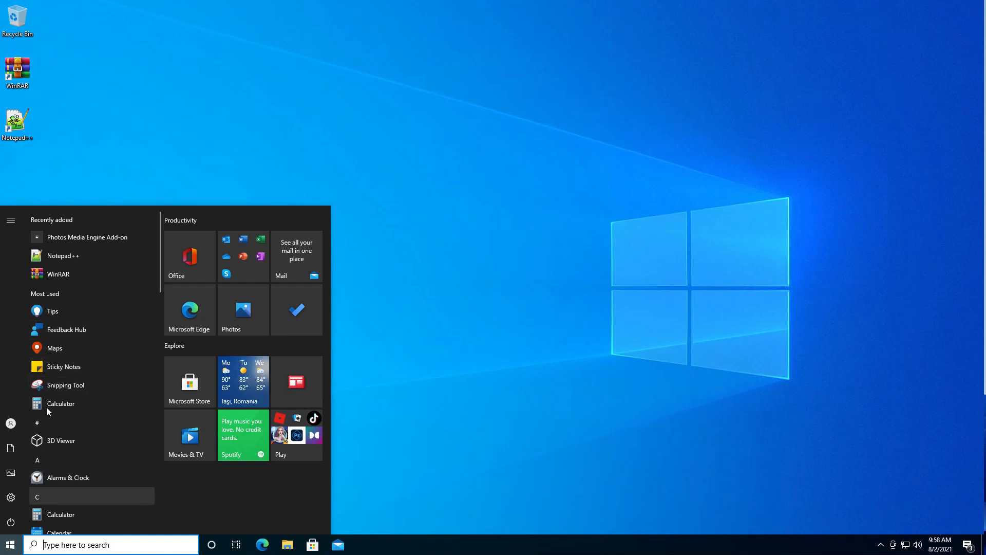
{"action": "mouse_move", "coordinate": [10, 496]}
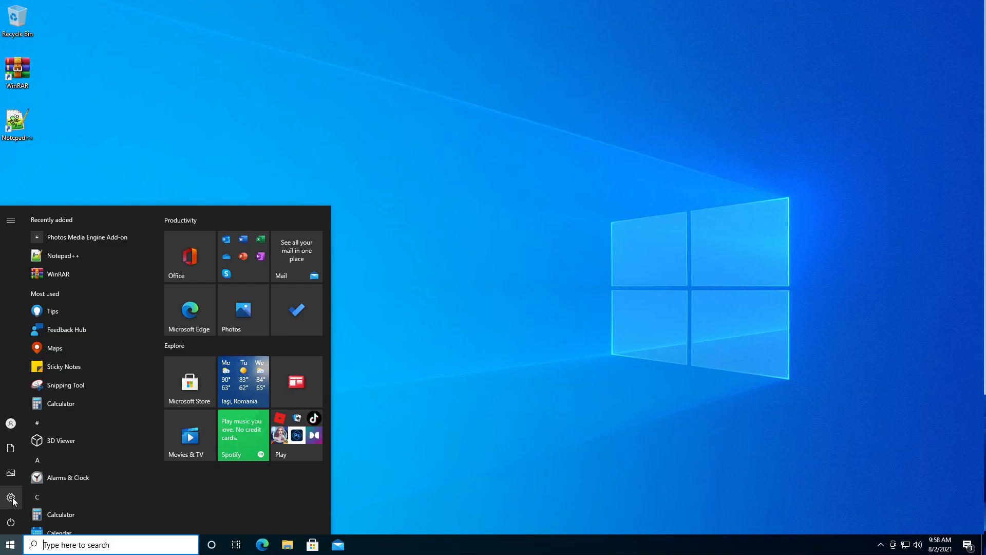
{"action": "left_click", "coordinate": [10, 497]}
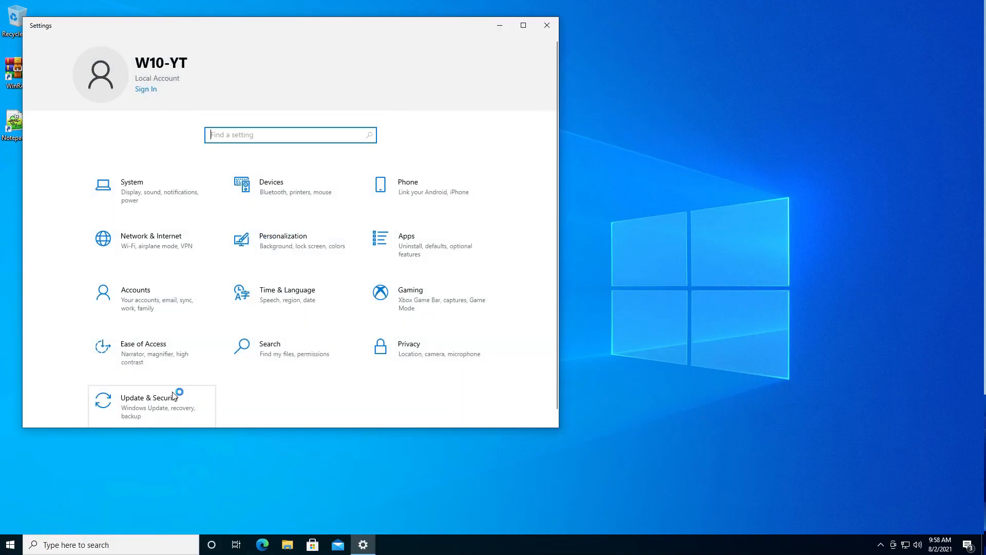
{"action": "left_click", "coordinate": [282, 240]}
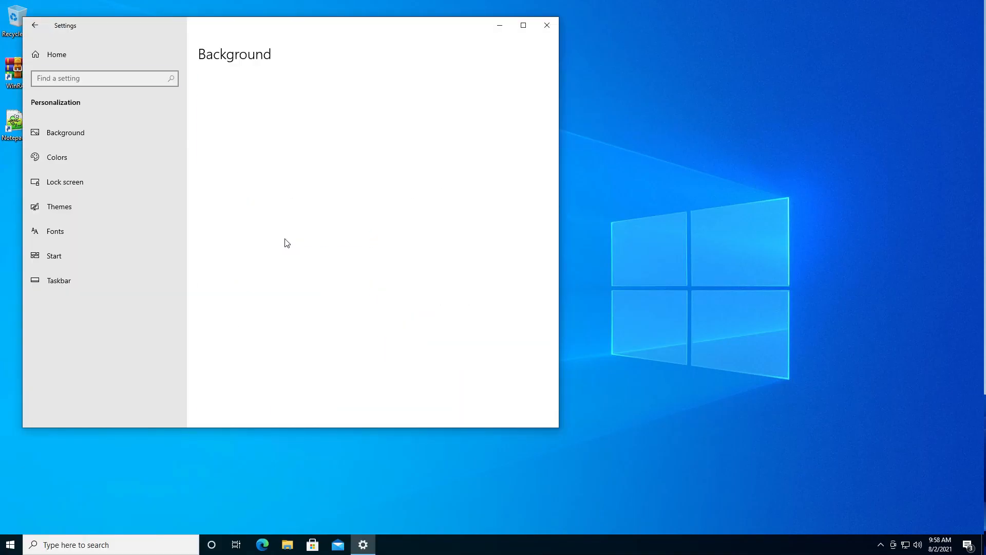
{"action": "left_click", "coordinate": [64, 132]}
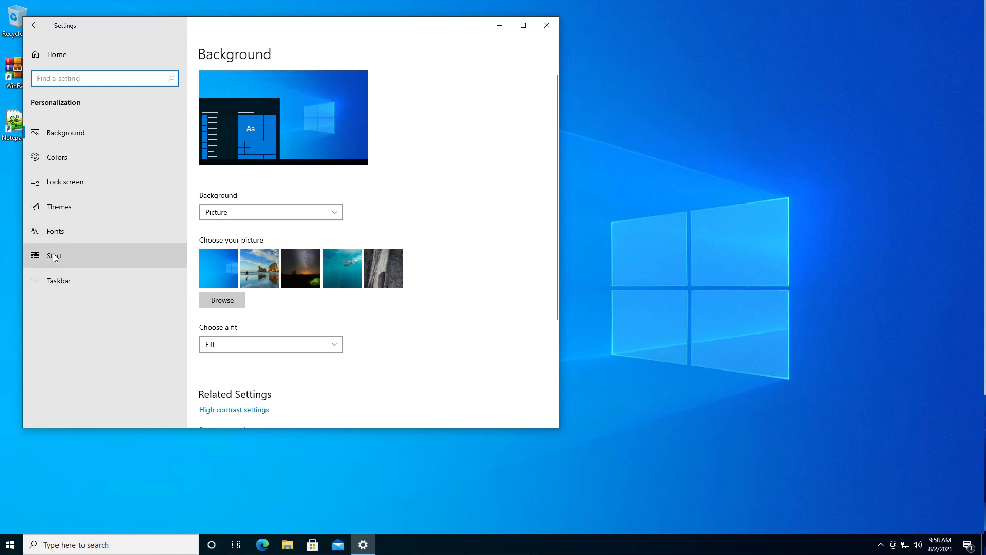
Step: On the Start page, switch 'Show most used apps' off and back on
{"action": "left_click", "coordinate": [54, 255]}
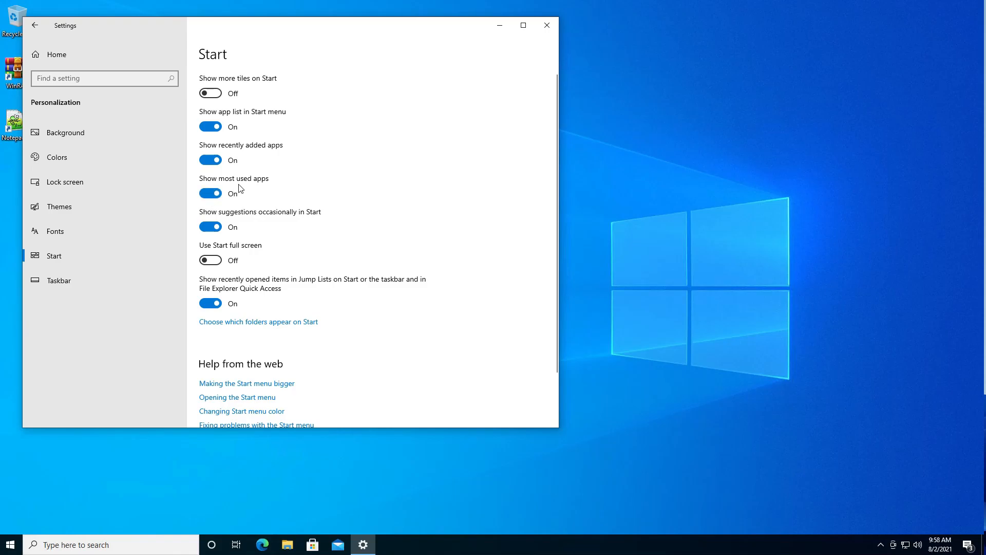
{"action": "left_click", "coordinate": [211, 193]}
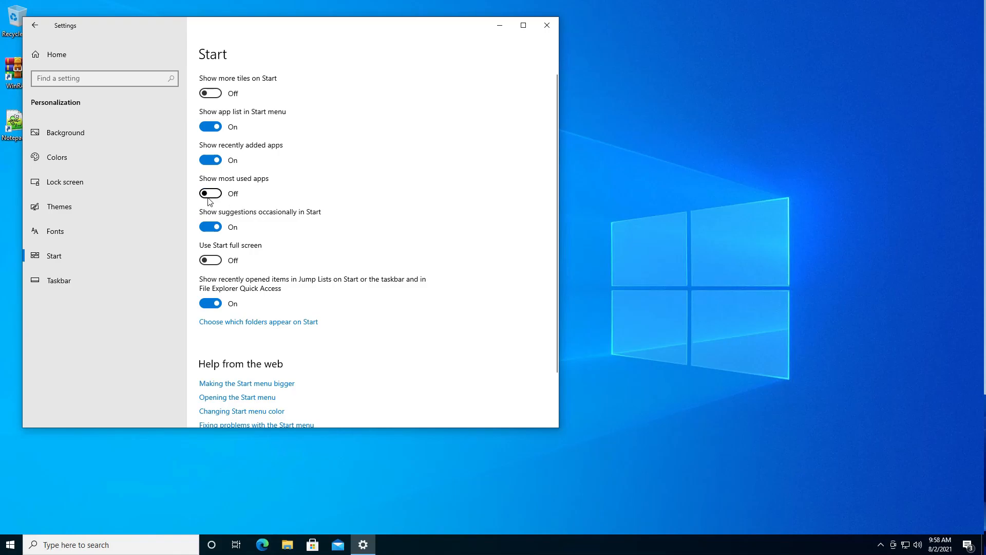
{"action": "left_click", "coordinate": [9, 544]}
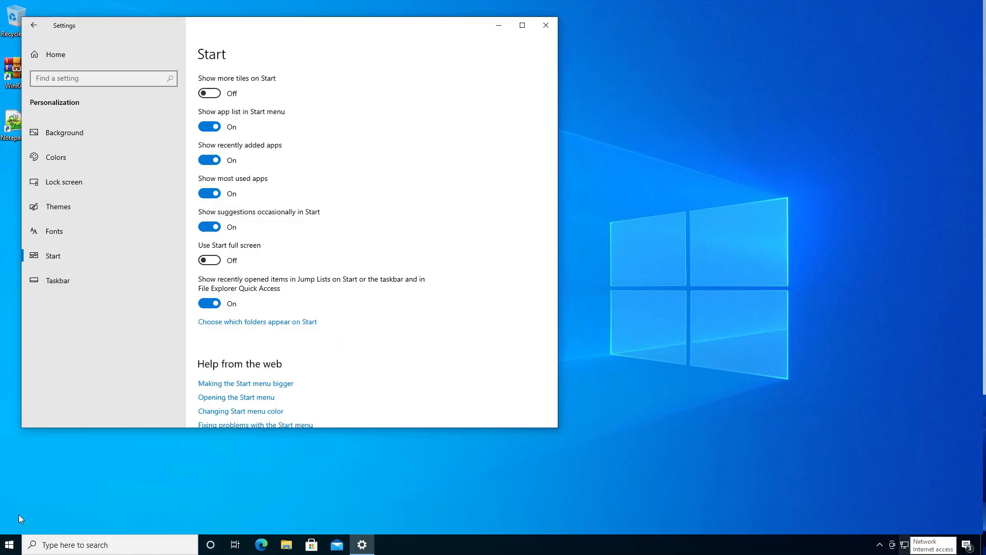
Step: Move the Start settings window to the right side of the desktop
{"action": "left_click", "coordinate": [8, 544]}
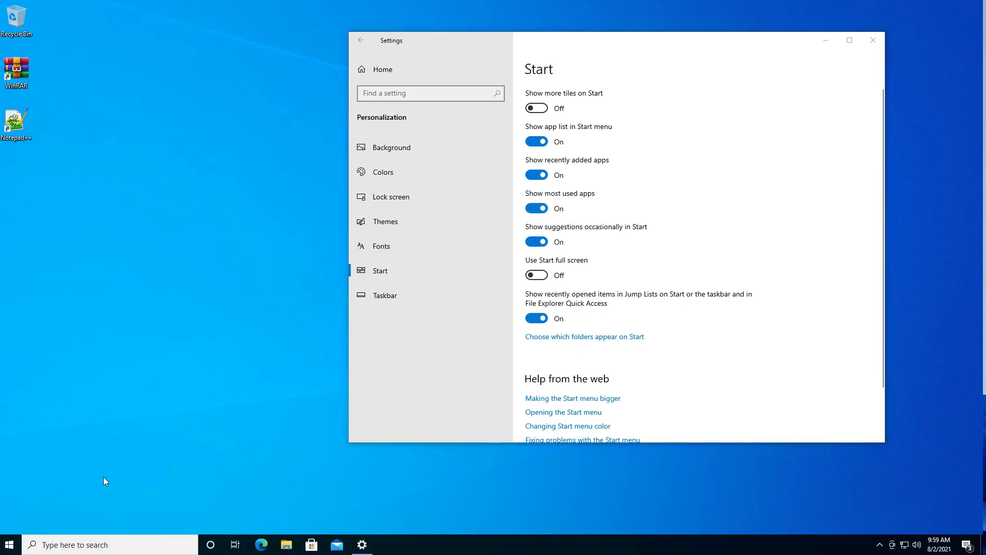
Step: Hide Calculator from the Start menu's Most used list via More > Don't show in this list
{"action": "left_click", "coordinate": [9, 544]}
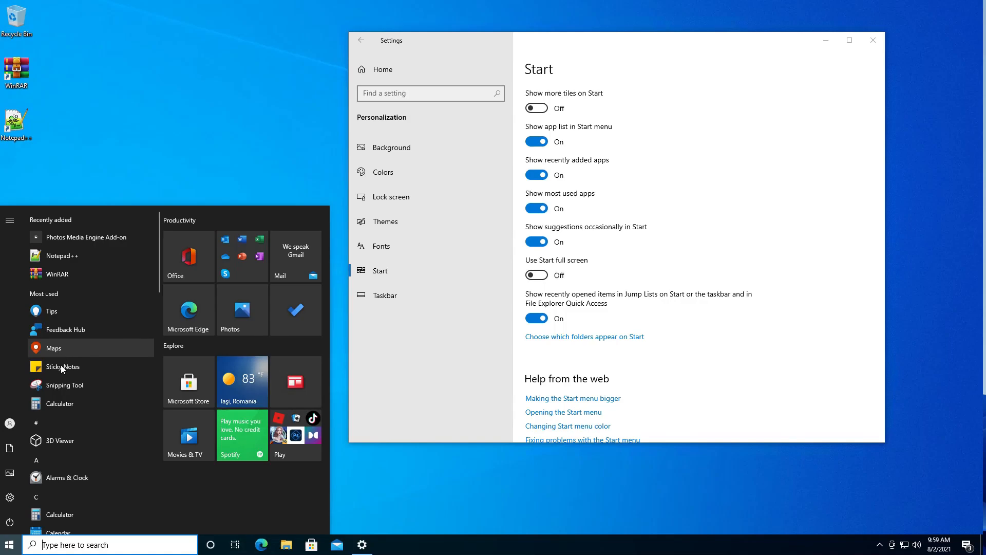
{"action": "mouse_move", "coordinate": [61, 409]}
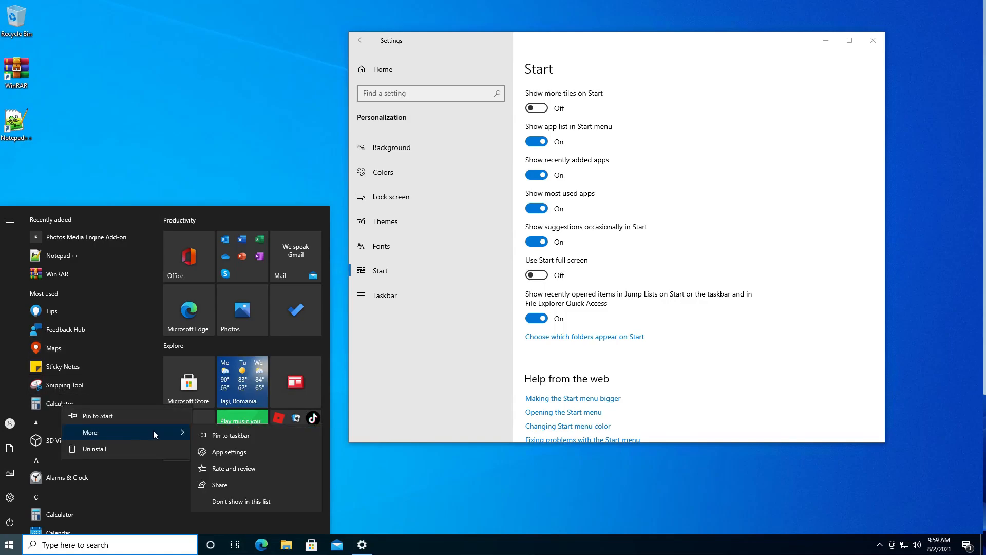
{"action": "mouse_move", "coordinate": [241, 501]}
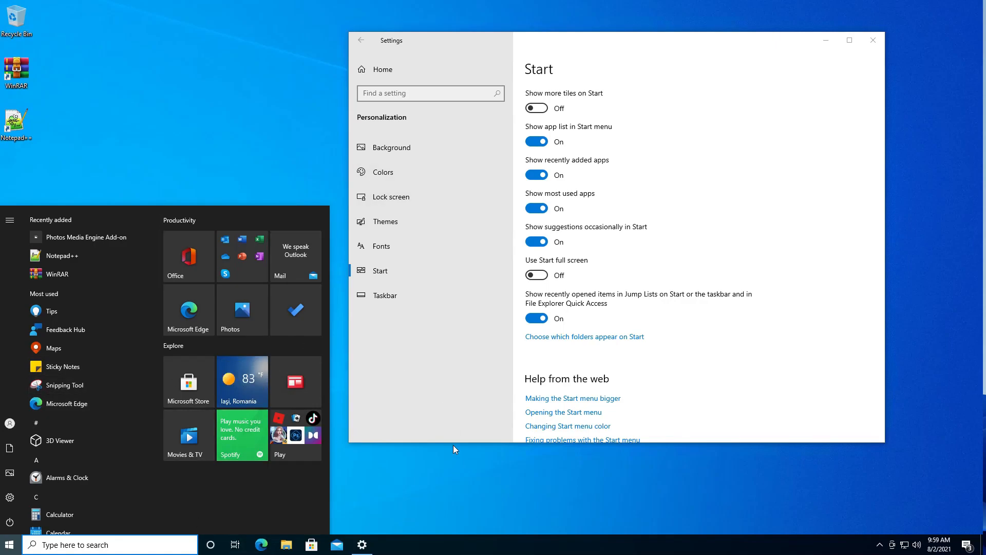
{"action": "type", "text": "d"}
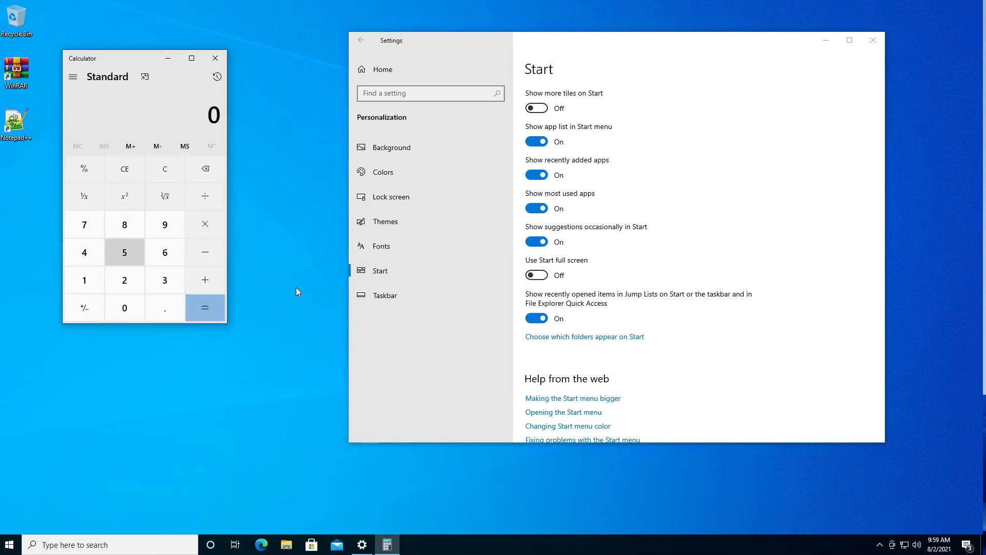
{"action": "left_click", "coordinate": [214, 58]}
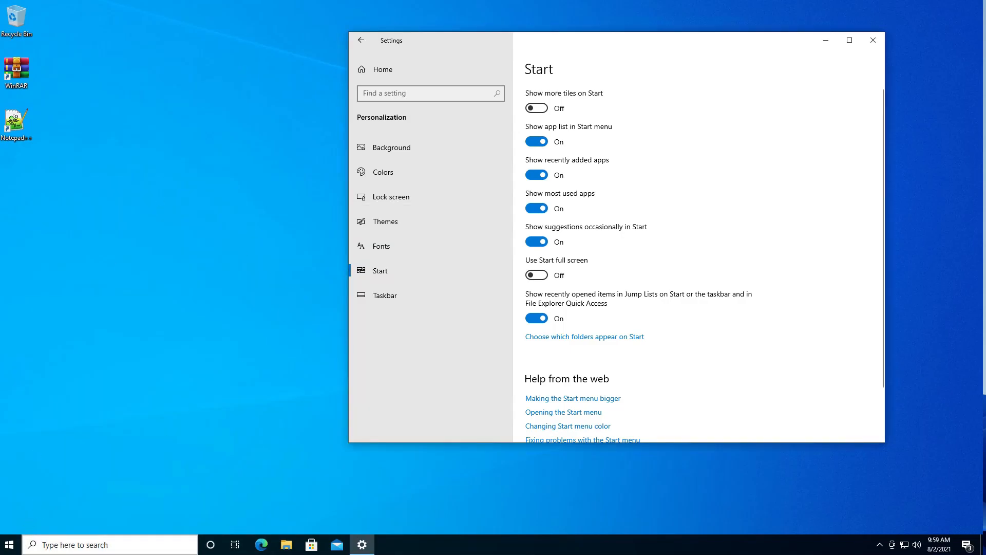
{"action": "left_click", "coordinate": [8, 544]}
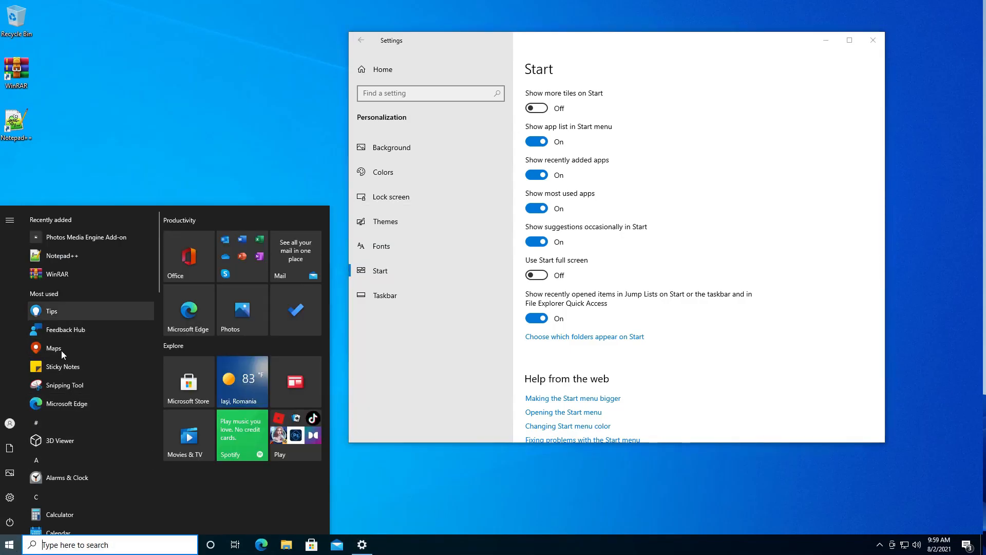